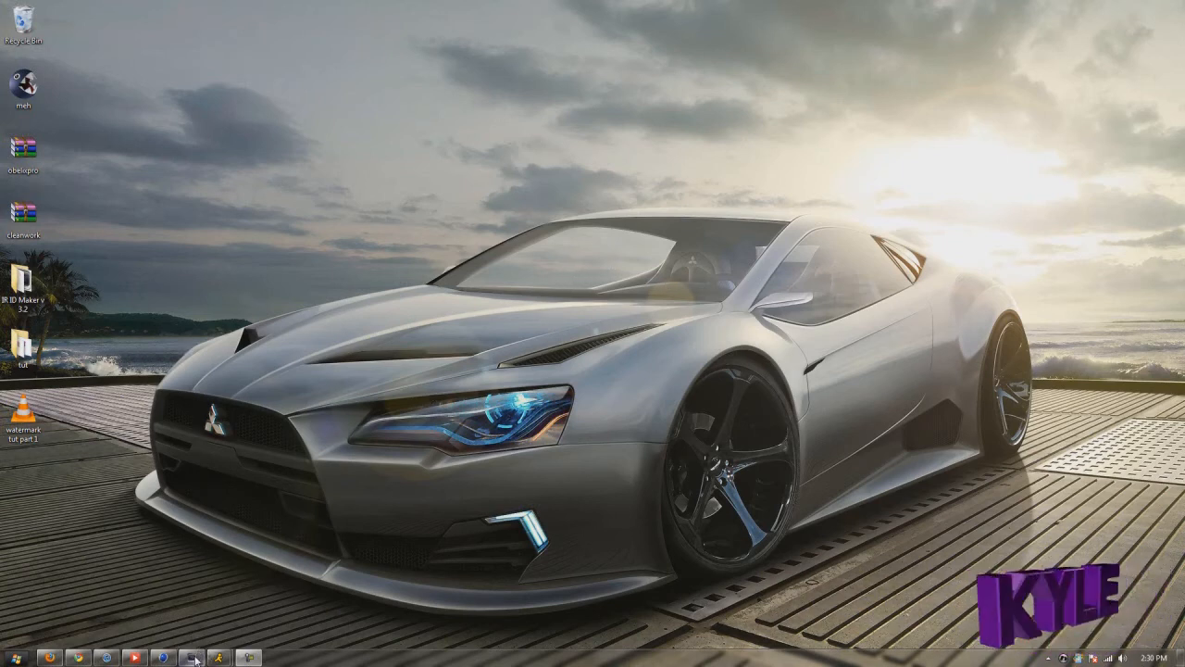
Step: Switch from the Windows taskbar to the Vegas Pro window
left_click(190, 657)
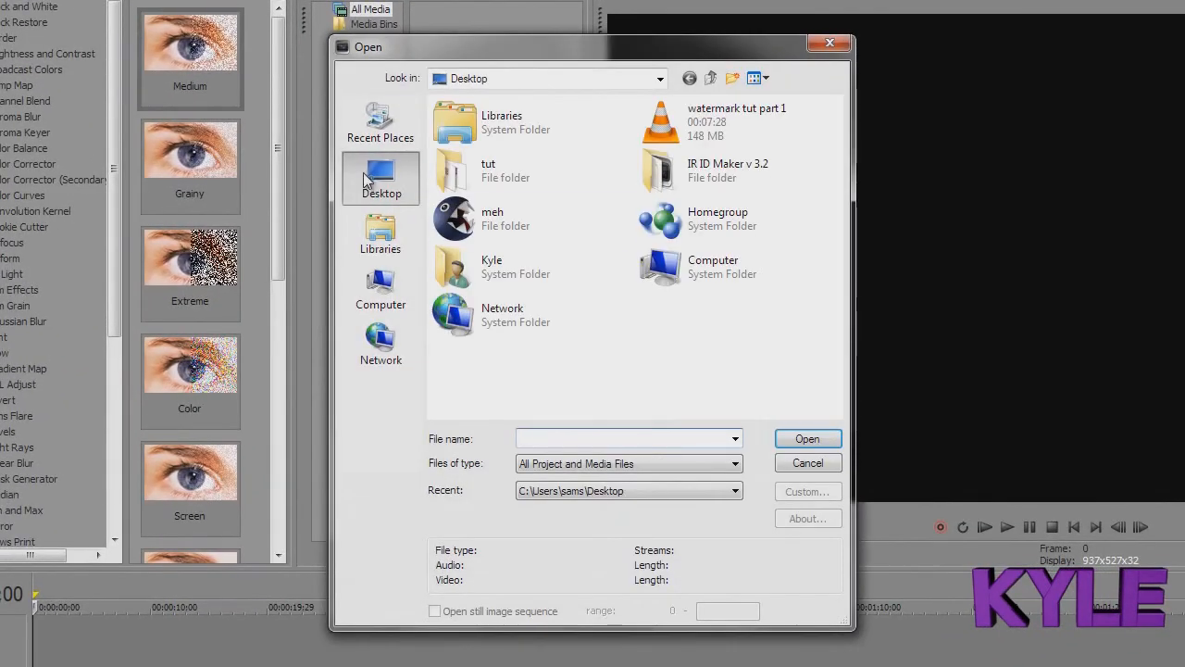
Step: Import KYLE frames 1_0000–1_0065 from the tut folder as a still image sequence and accept its media properties
double_click(453, 169)
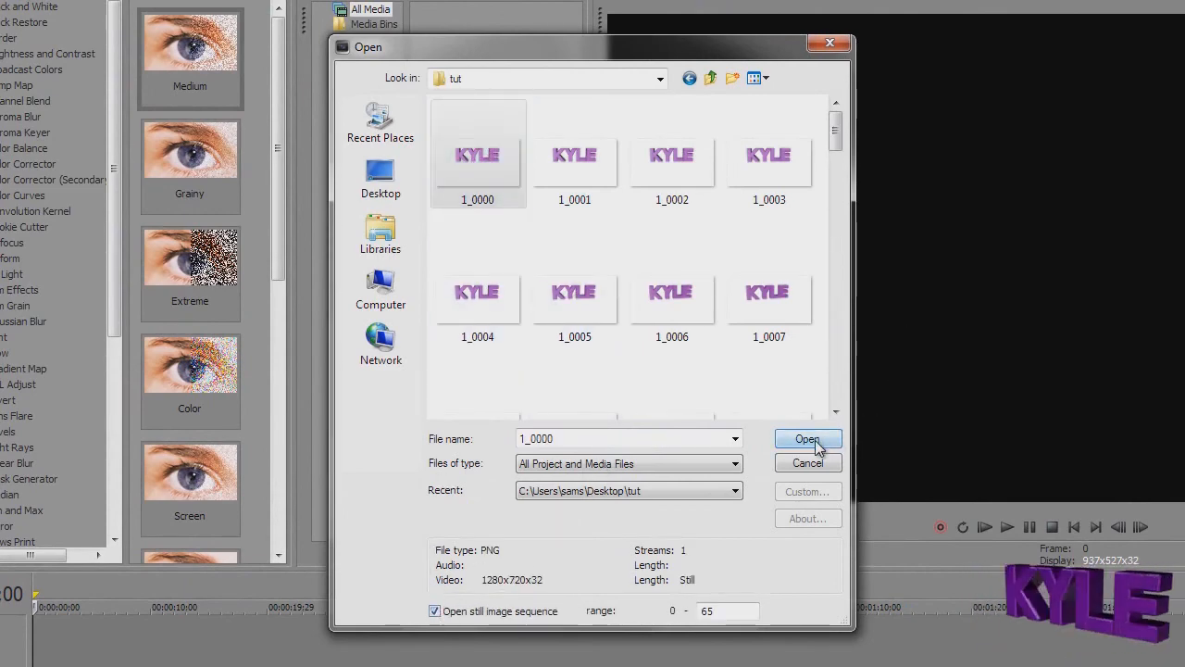
left_click(807, 438)
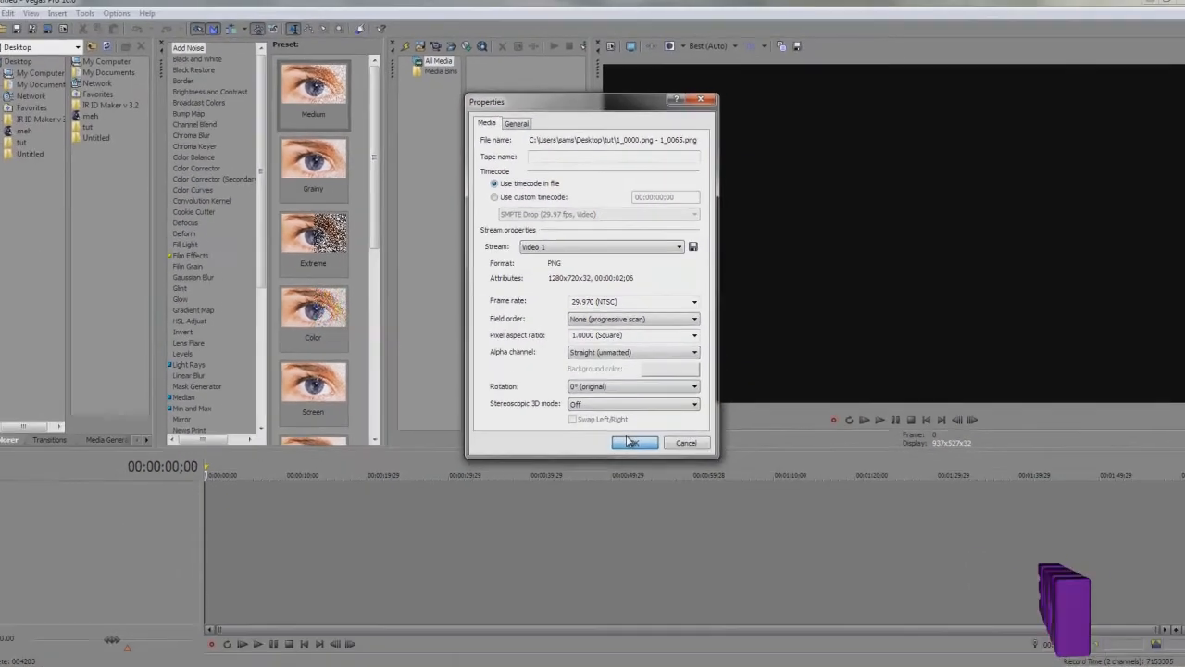
left_click(634, 442)
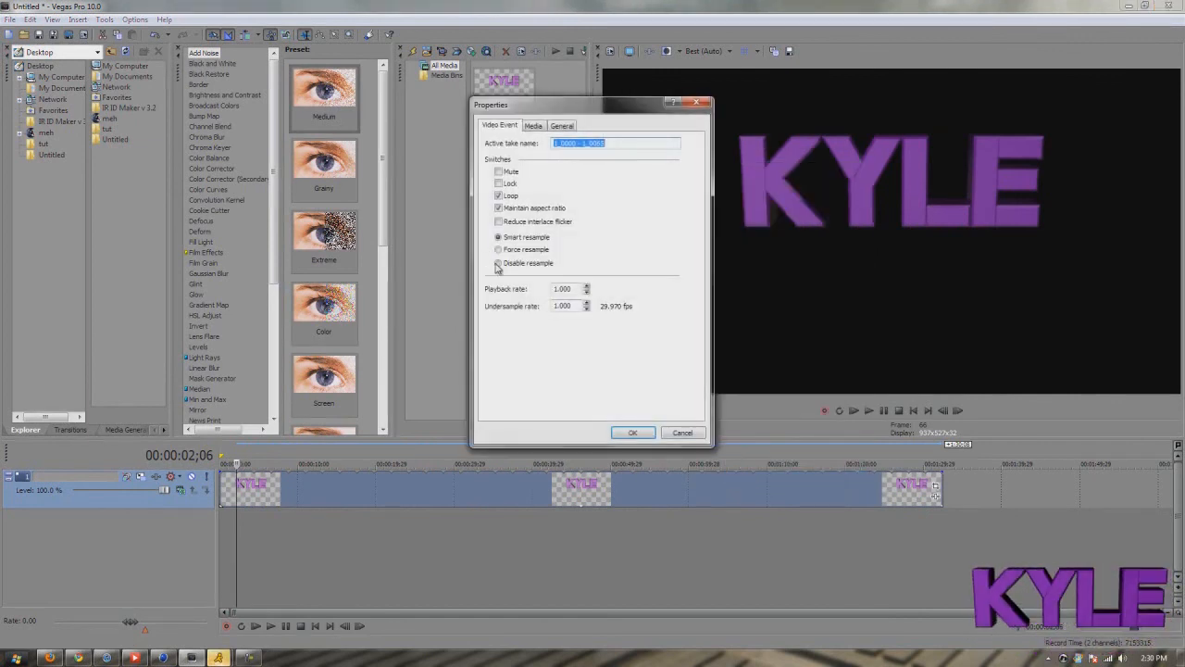
Step: Set the KYLE event to Disable resample, Maintain aspect ratio off, Loop on, and apply
left_click(499, 263)
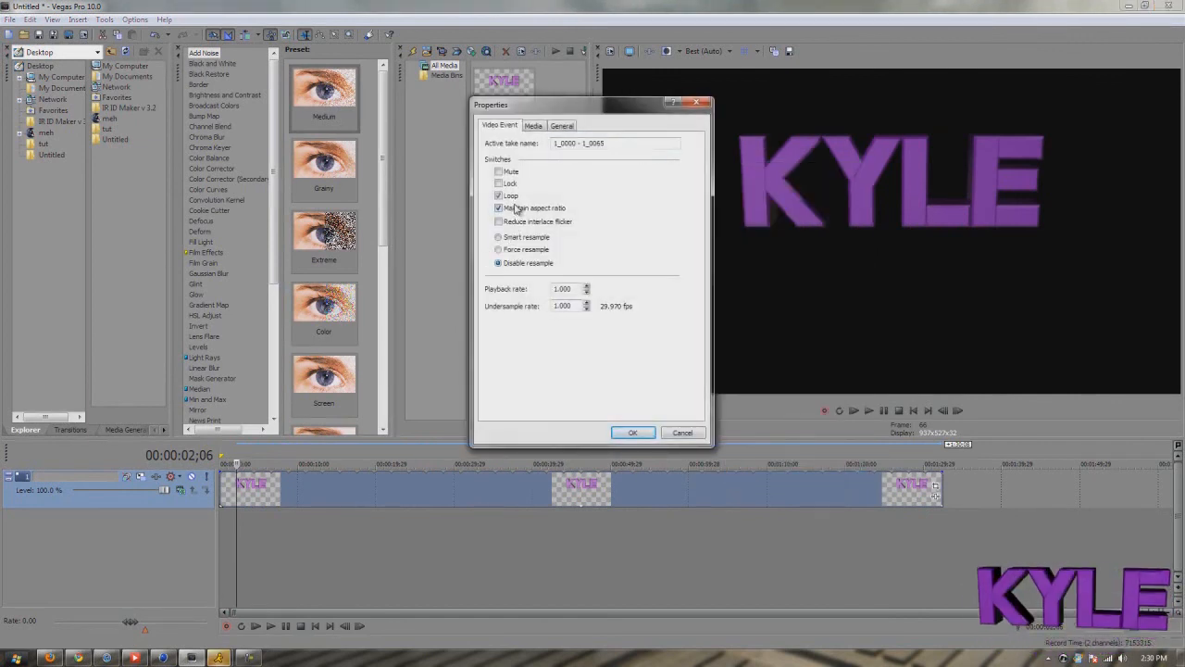
left_click(499, 207)
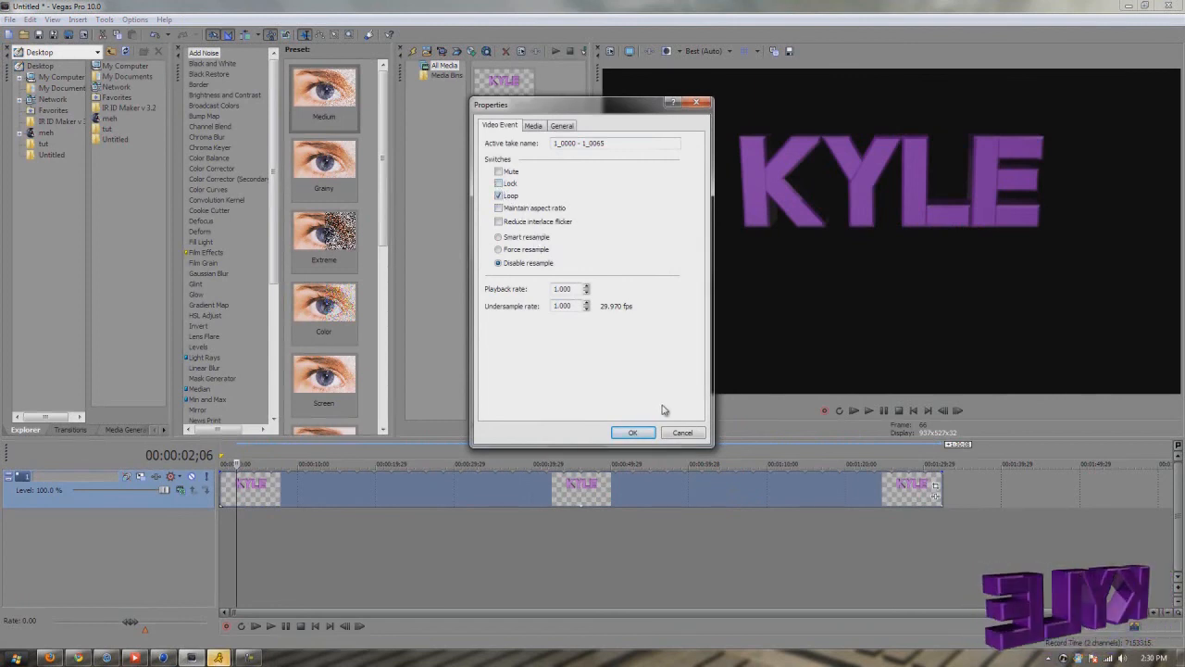
left_click(632, 432)
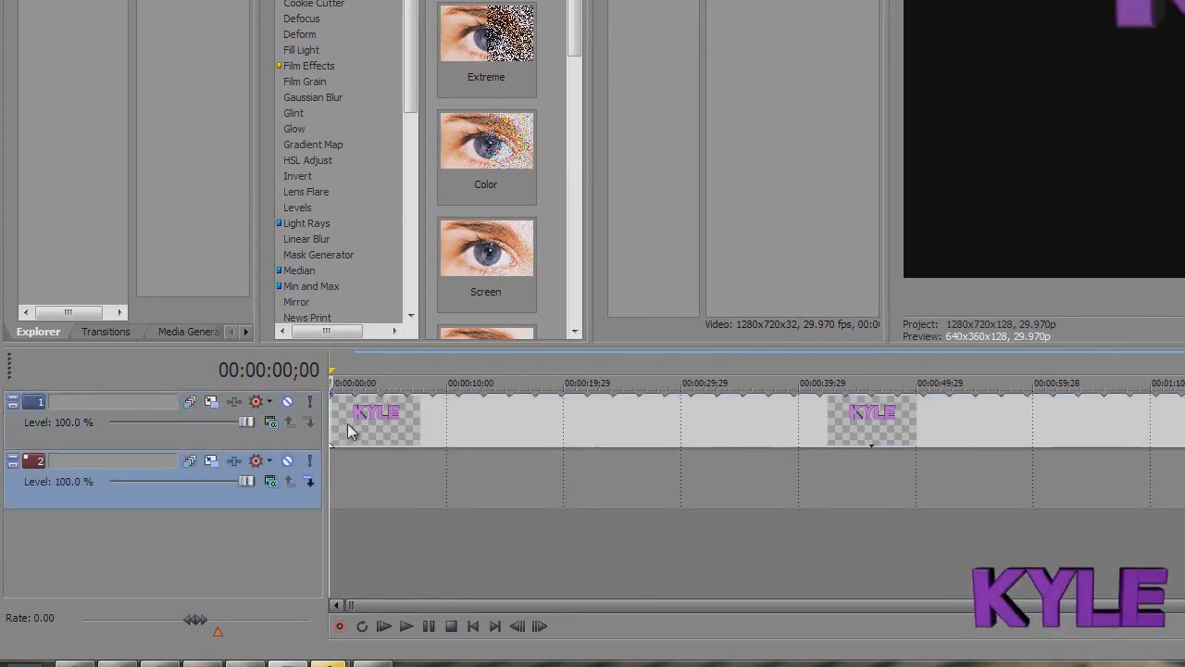
Step: Select the looping KYLE event on track 1 above the empty second video track
left_click(782, 382)
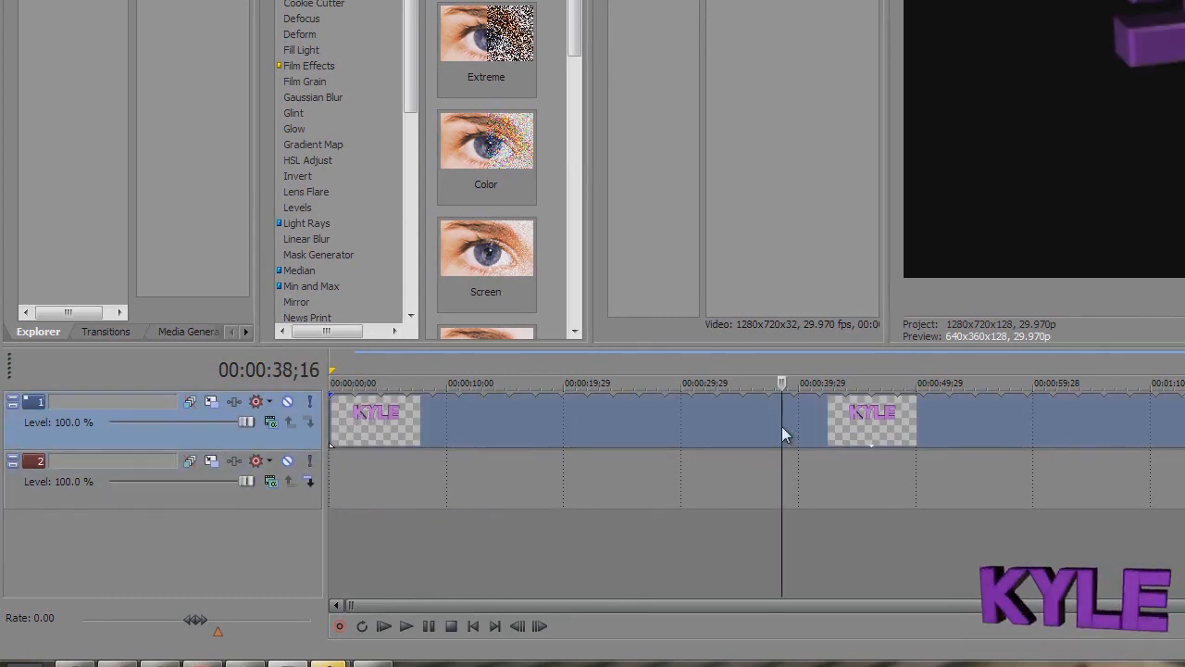